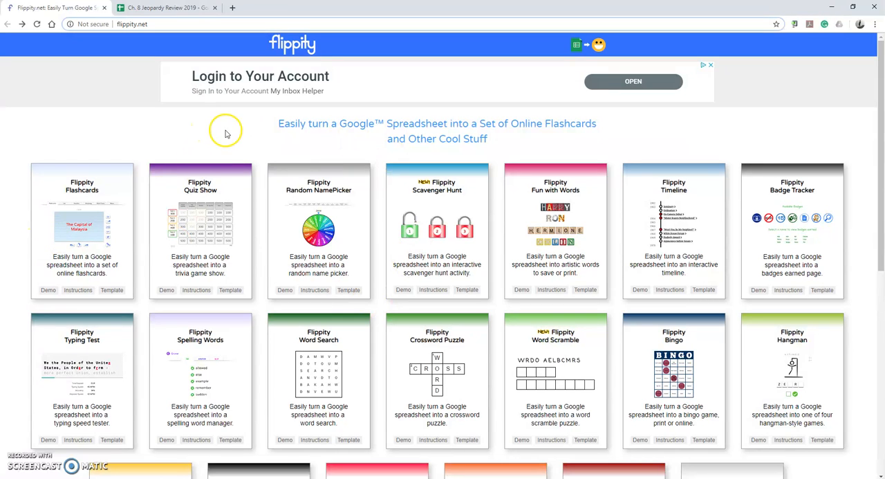
{"action": "mouse_move", "coordinate": [336, 95]}
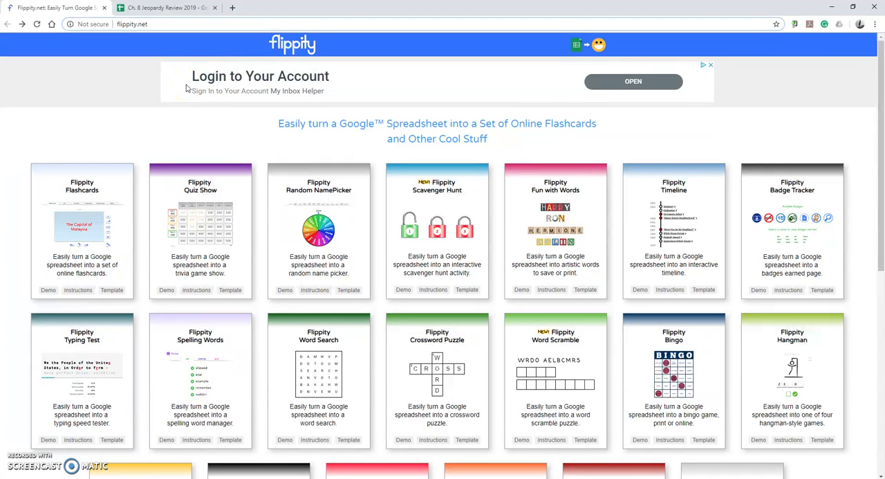
{"action": "mouse_move", "coordinate": [714, 360]}
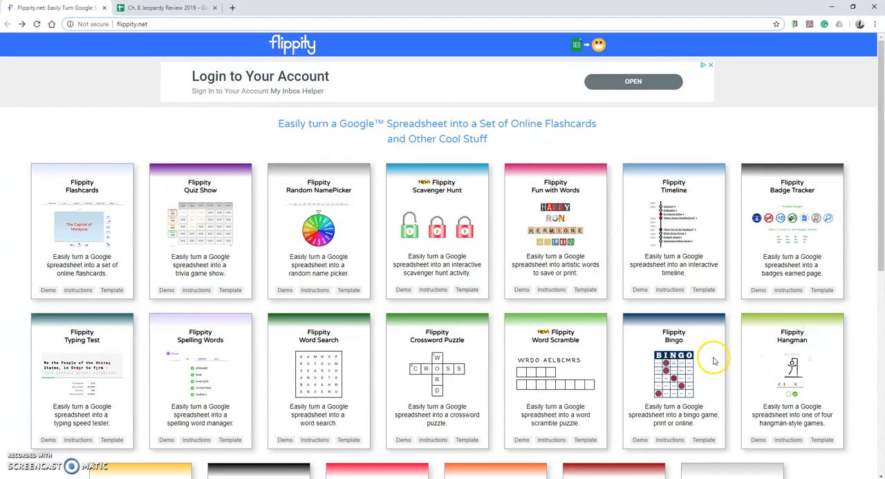
{"action": "mouse_move", "coordinate": [612, 325]}
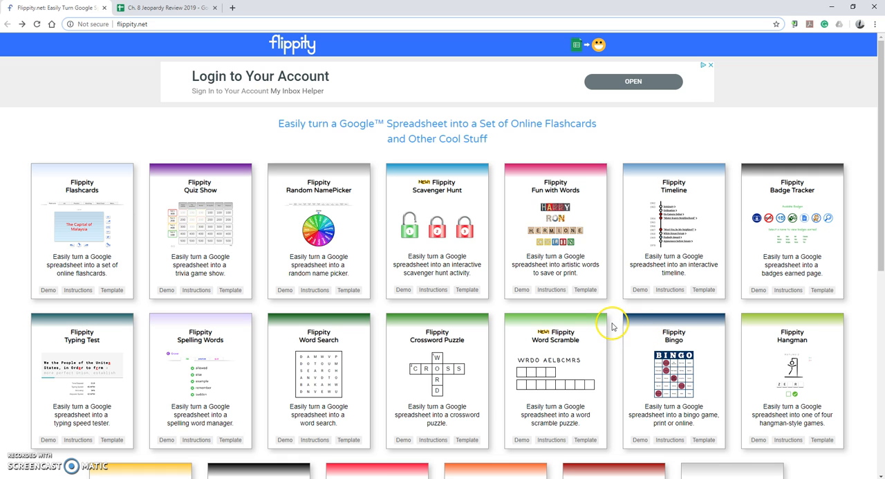
{"action": "mouse_move", "coordinate": [156, 134]}
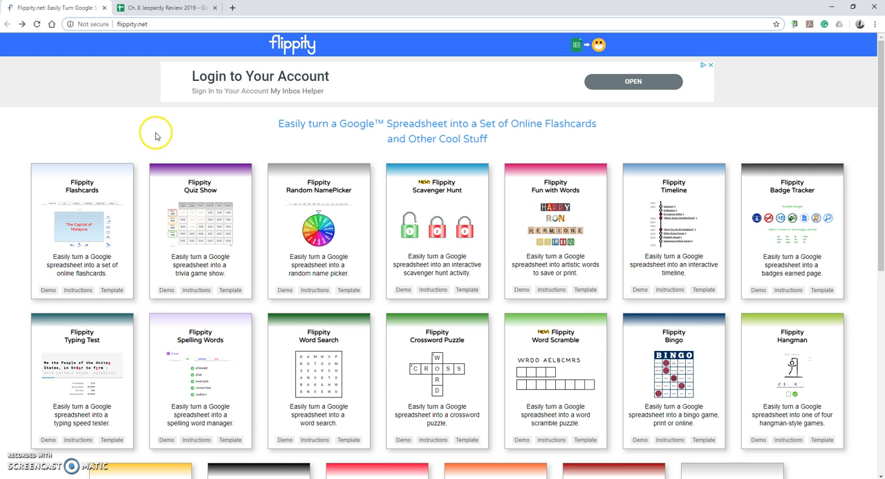
{"action": "mouse_move", "coordinate": [276, 219]}
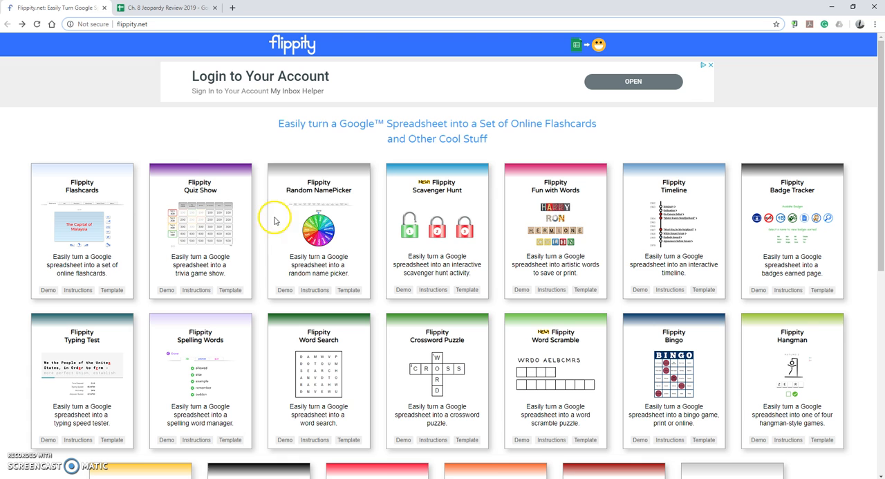
{"action": "mouse_move", "coordinate": [209, 213]}
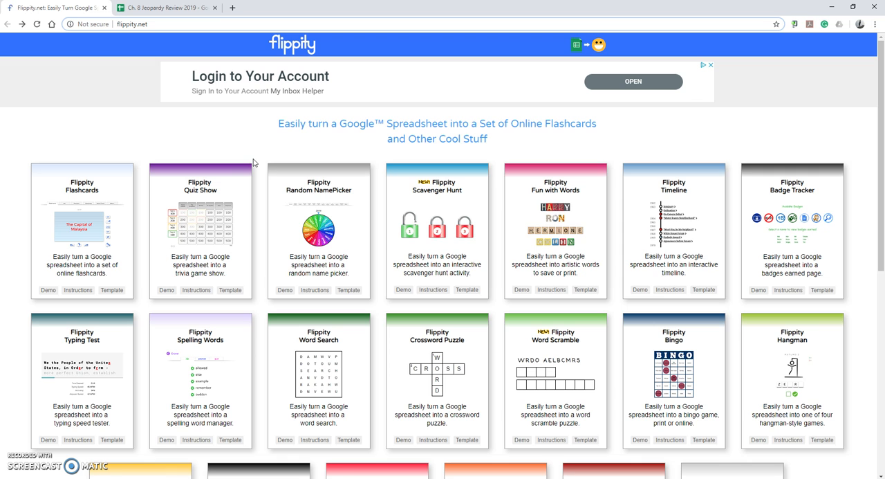
{"action": "mouse_move", "coordinate": [428, 221]}
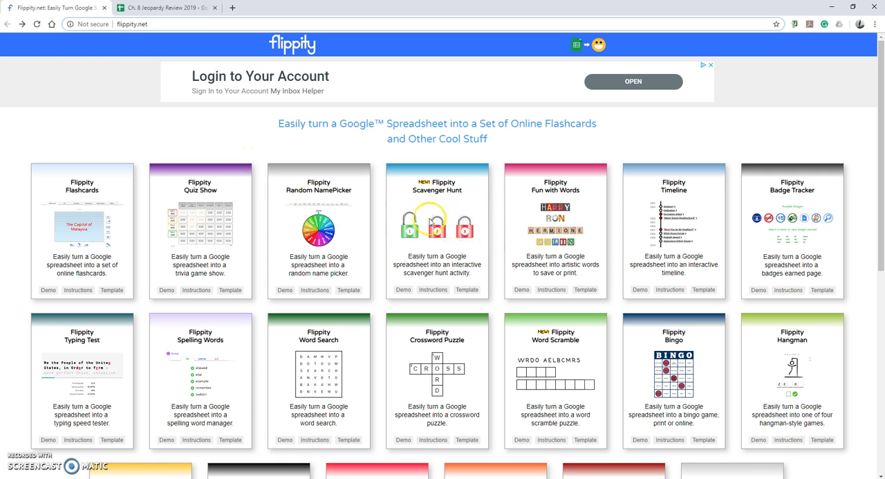
{"action": "mouse_move", "coordinate": [437, 253]}
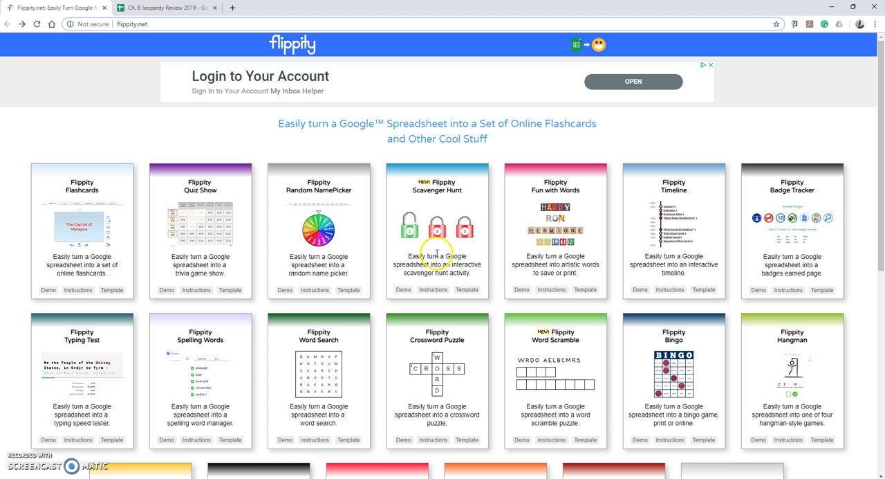
{"action": "mouse_move", "coordinate": [631, 423]}
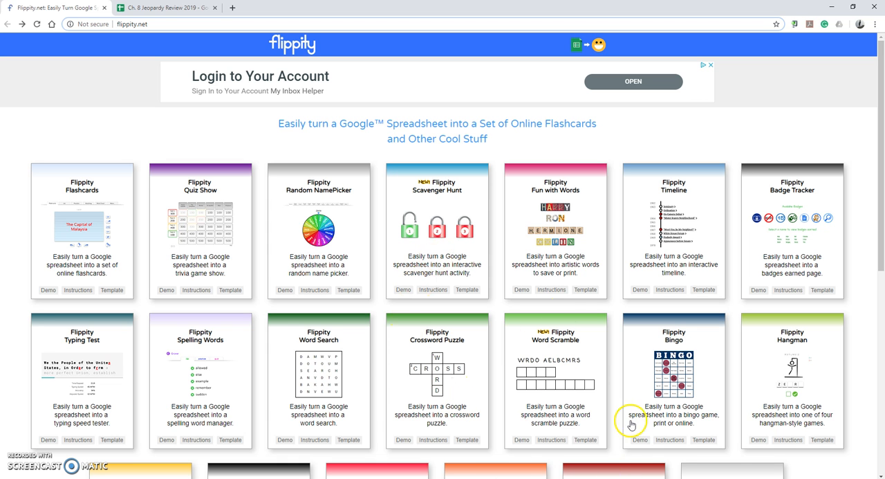
Scroll down to the Quiz Show card and launch its demo game board.
{"action": "scroll", "scroll_direction": "down", "scroll_amount": 3}
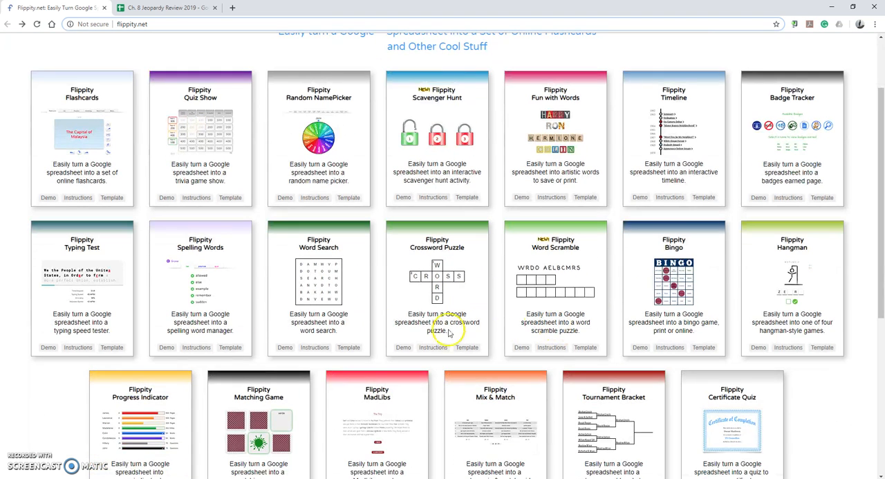
{"action": "scroll", "scroll_direction": "down", "scroll_amount": 3}
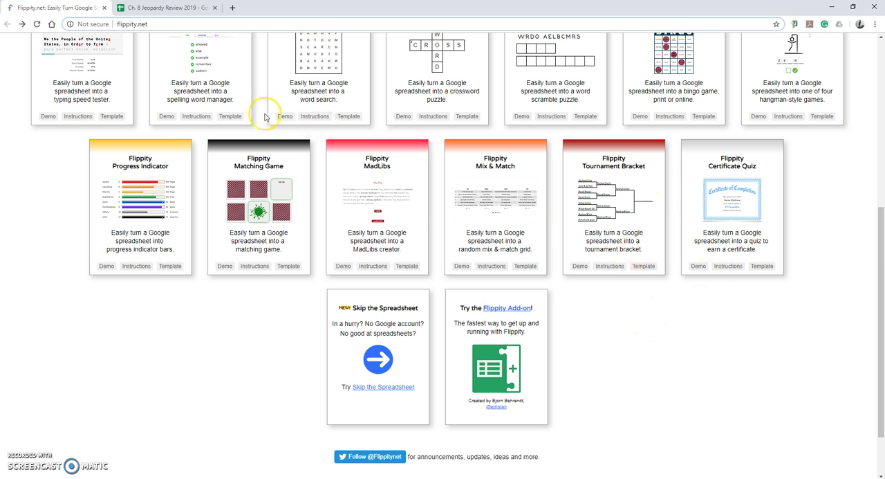
{"action": "mouse_move", "coordinate": [268, 132]}
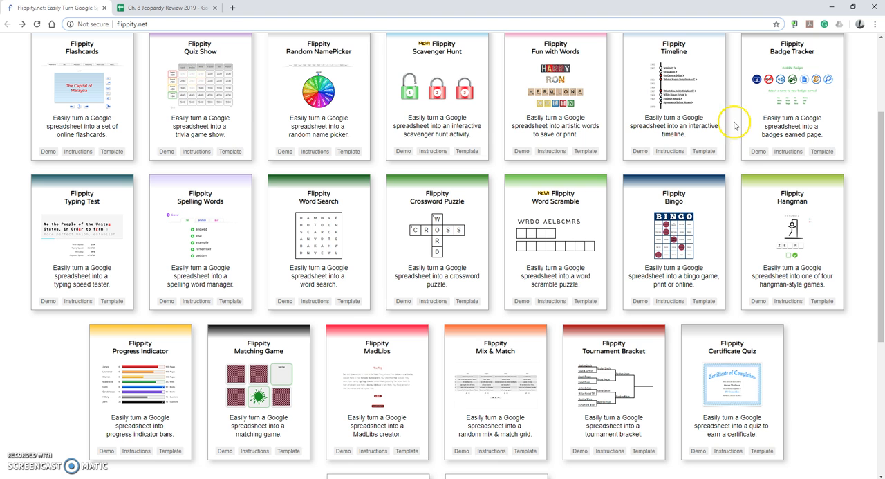
{"action": "mouse_move", "coordinate": [358, 257]}
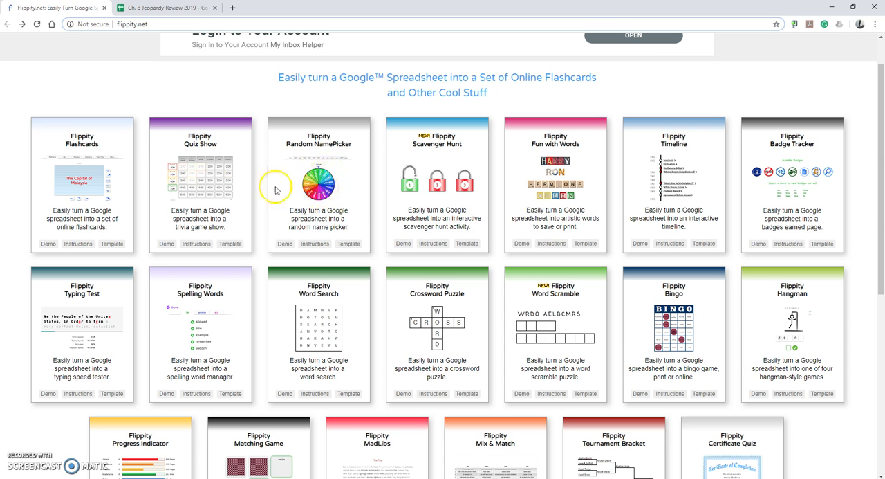
{"action": "mouse_move", "coordinate": [349, 226]}
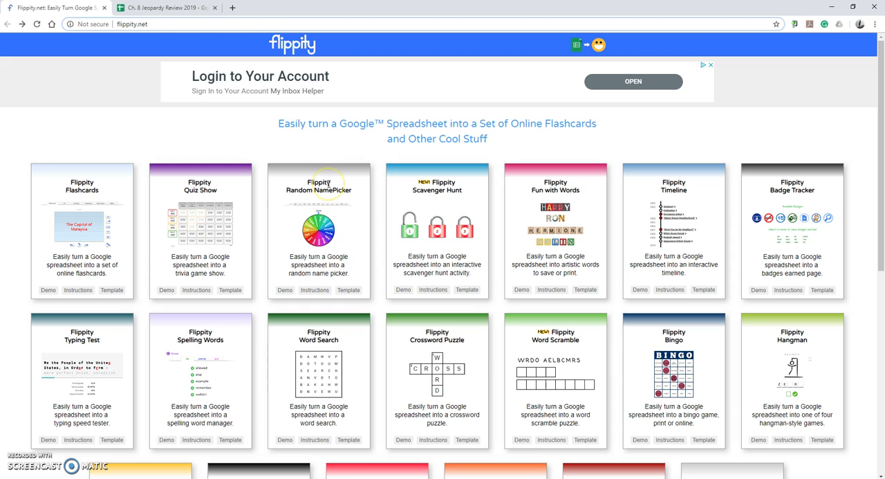
{"action": "mouse_move", "coordinate": [448, 251]}
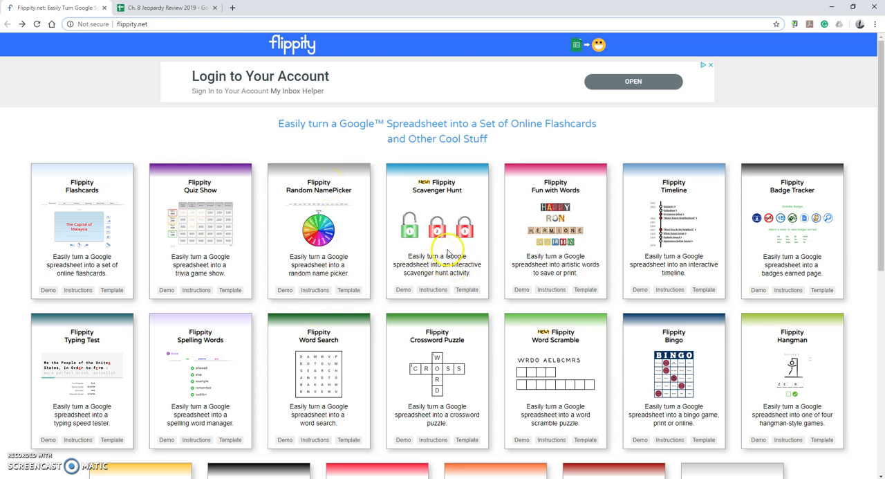
{"action": "mouse_move", "coordinate": [240, 263]}
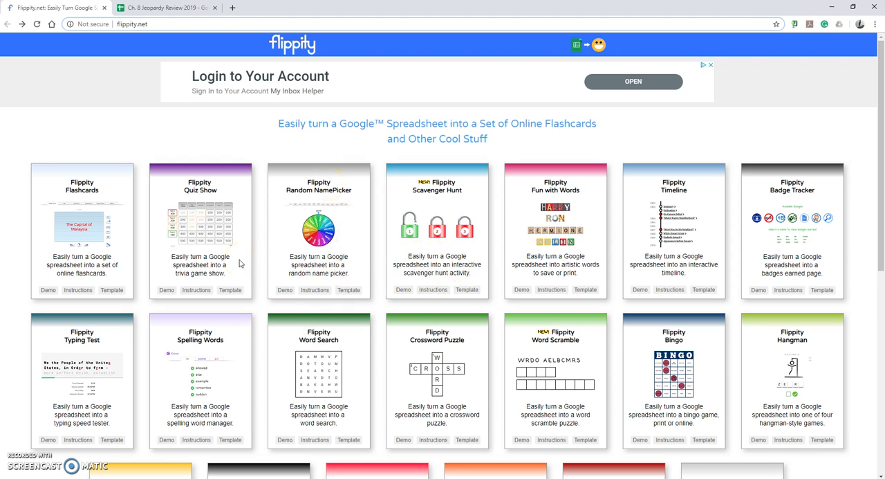
{"action": "mouse_move", "coordinate": [222, 240]}
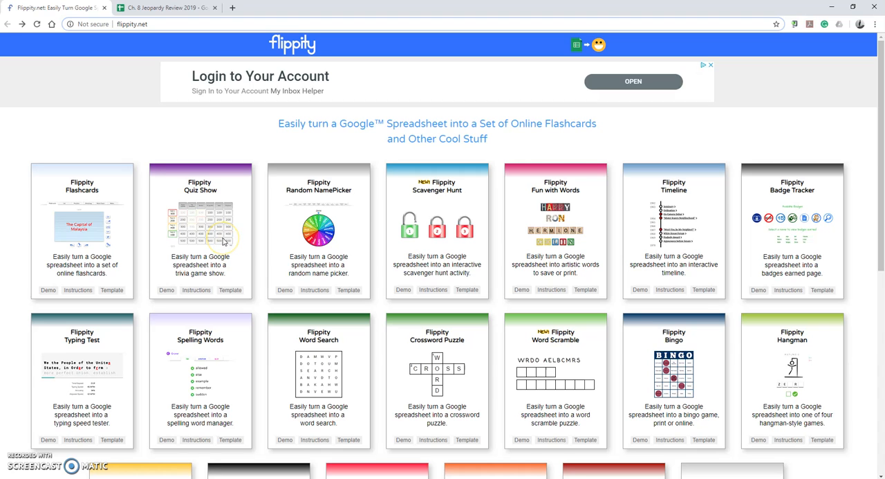
{"action": "mouse_move", "coordinate": [171, 268]}
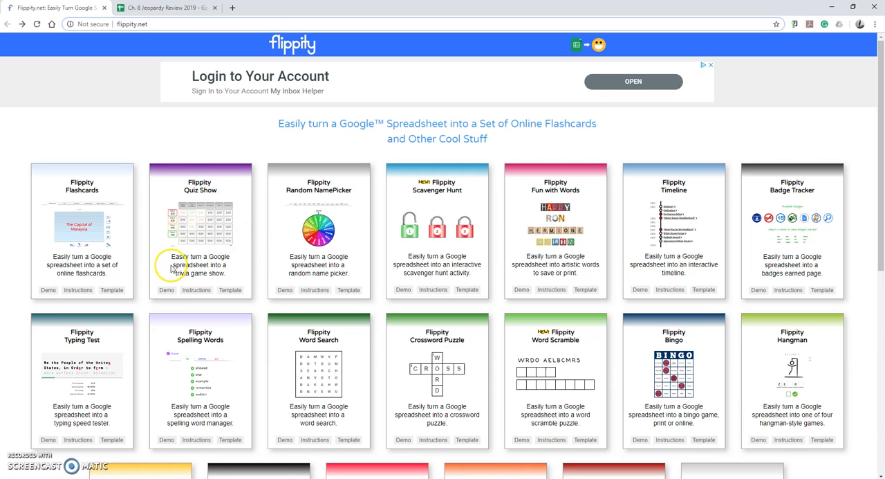
{"action": "left_click", "coordinate": [166, 290]}
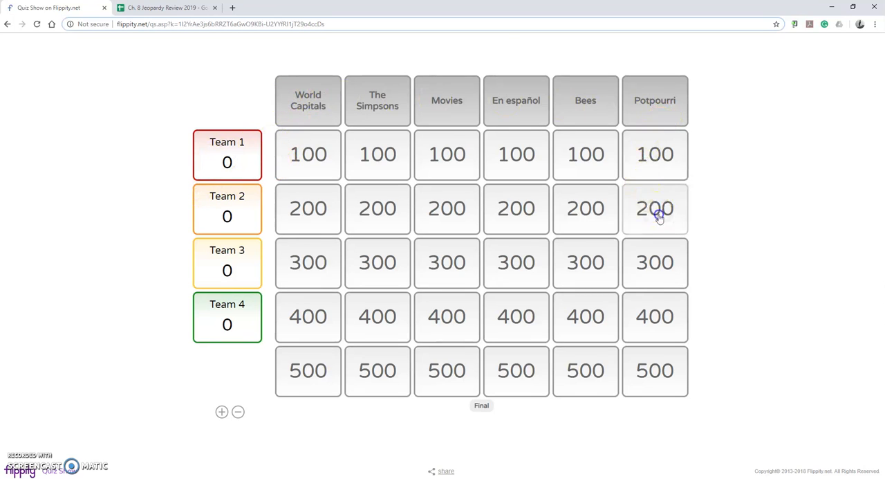
Open the Potpourri 200 question and mark Team 3's answer wrong.
{"action": "left_click", "coordinate": [654, 208]}
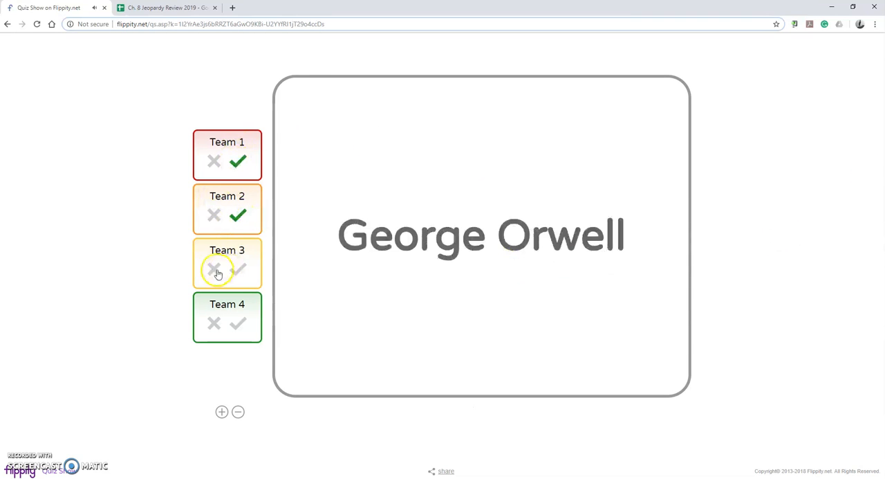
{"action": "left_click", "coordinate": [214, 269]}
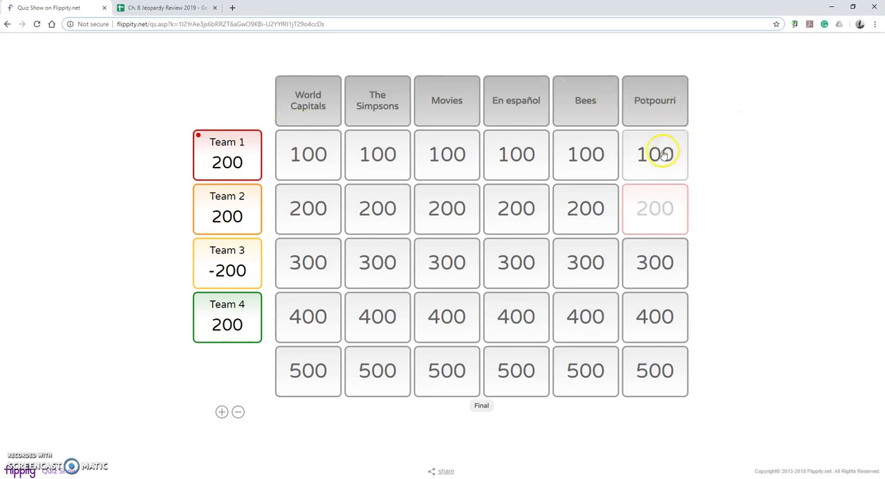
{"action": "mouse_move", "coordinate": [807, 357]}
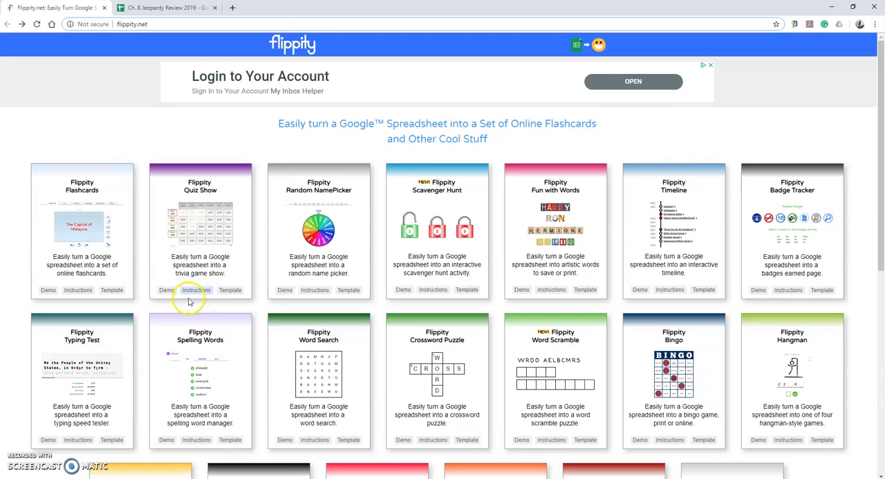
Open the Quiz Show Instructions page and scroll through its four setup steps.
{"action": "left_click", "coordinate": [196, 290]}
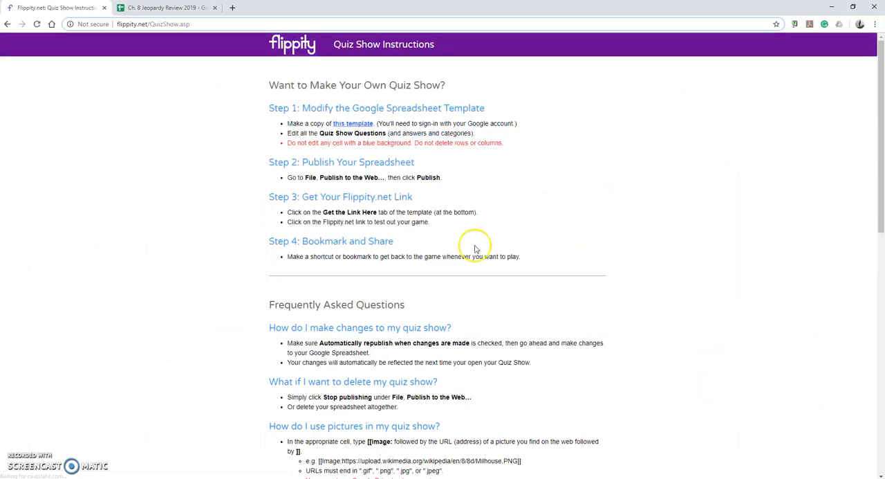
{"action": "scroll", "scroll_direction": "down", "scroll_amount": 3}
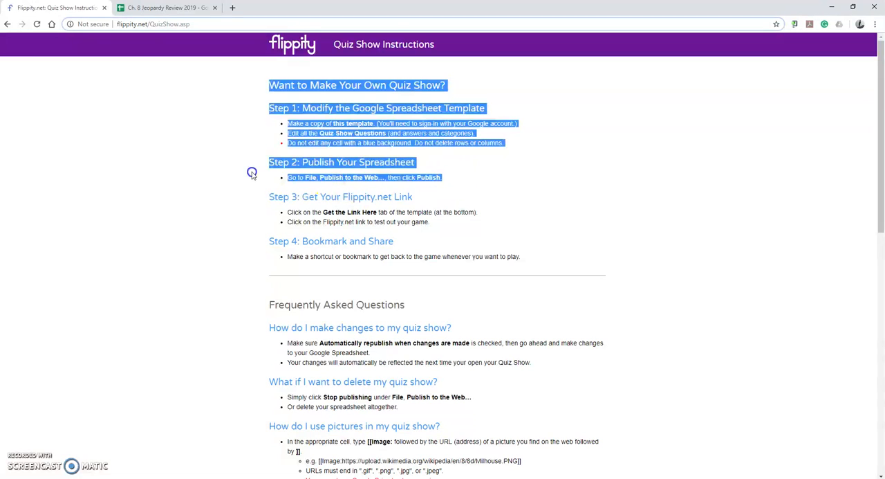
{"action": "left_click", "coordinate": [581, 177]}
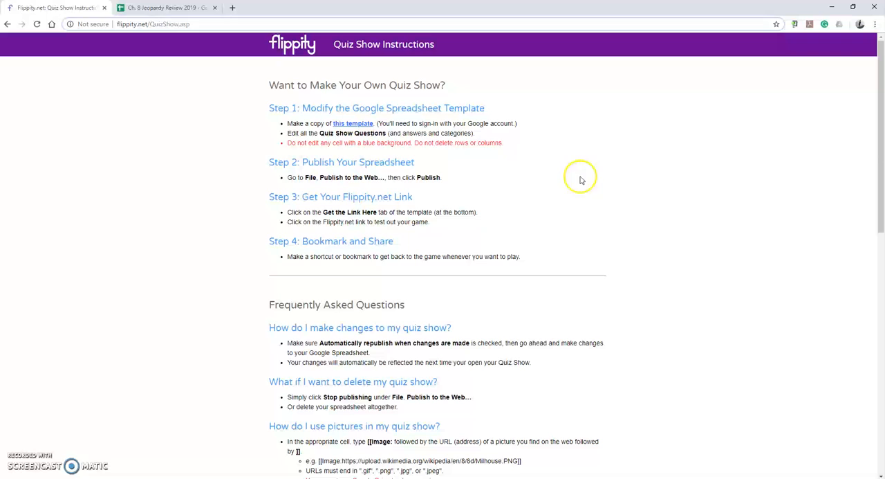
{"action": "mouse_move", "coordinate": [401, 232]}
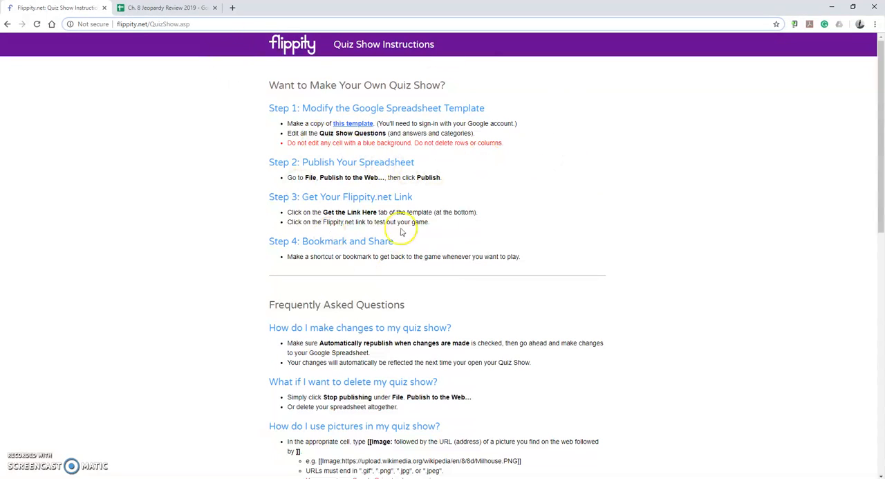
{"action": "mouse_move", "coordinate": [585, 294]}
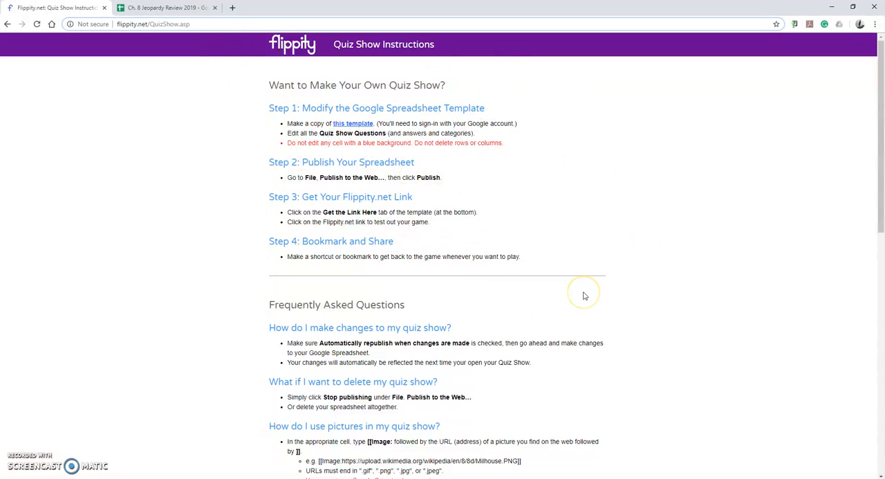
{"action": "mouse_move", "coordinate": [111, 9]}
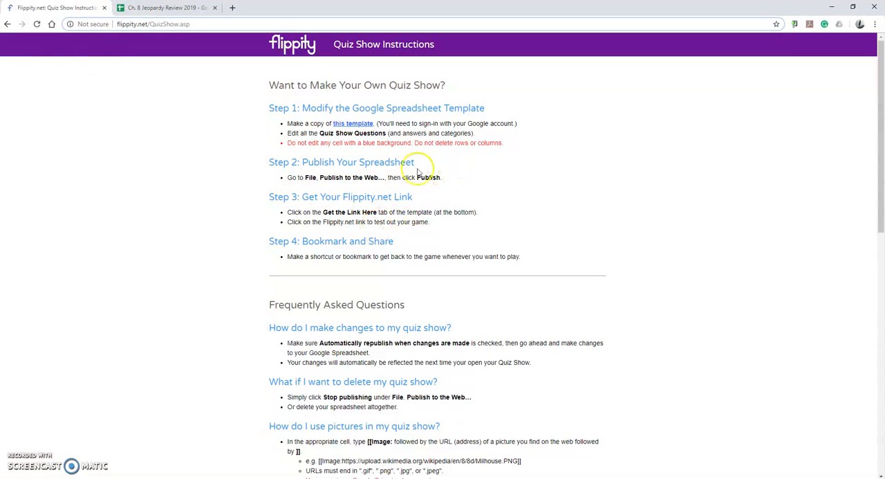
{"action": "mouse_move", "coordinate": [397, 197]}
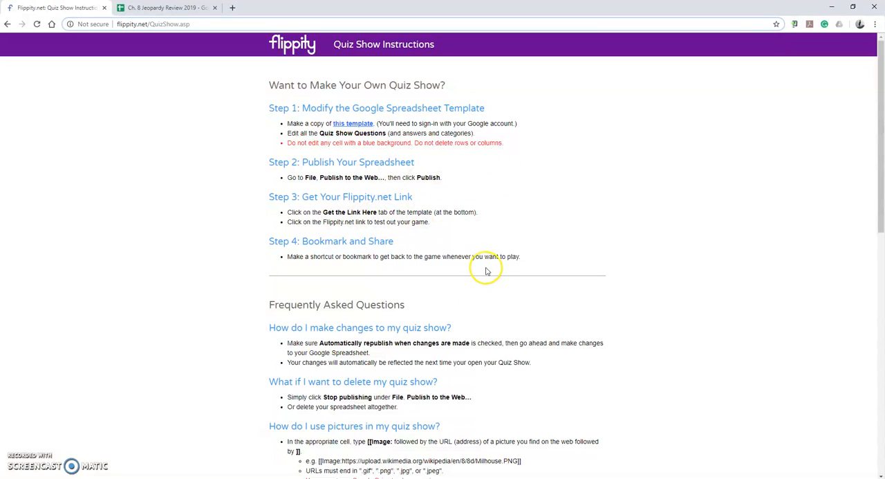
{"action": "mouse_move", "coordinate": [489, 413]}
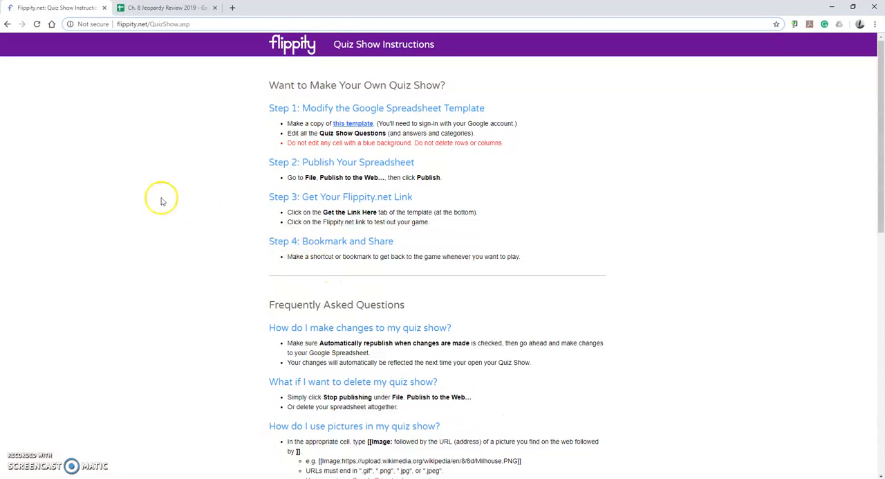
{"action": "mouse_move", "coordinate": [184, 269]}
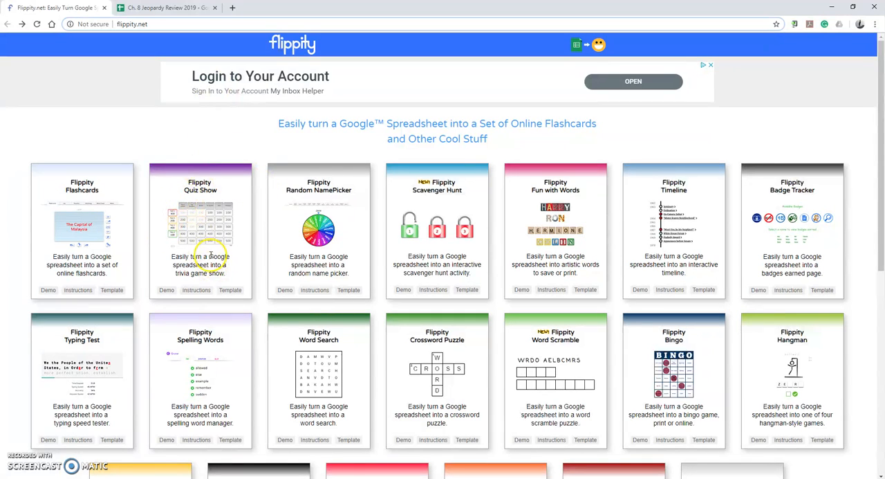
{"action": "mouse_move", "coordinate": [234, 238]}
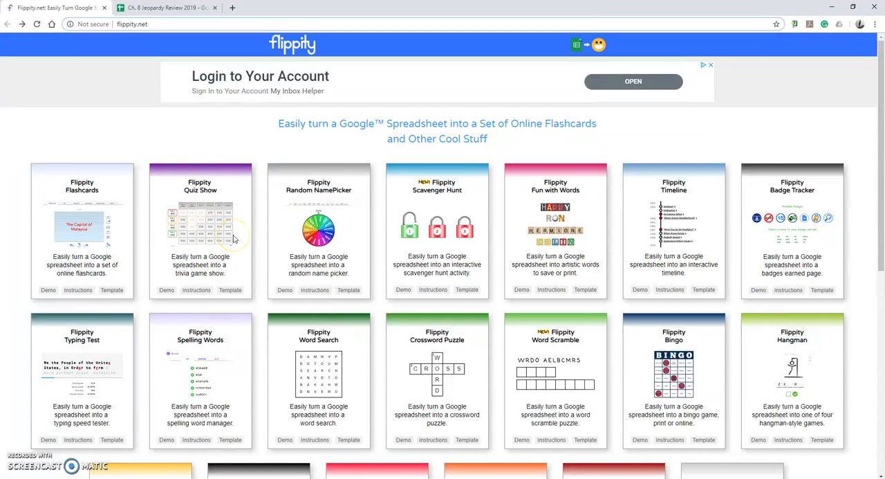
{"action": "mouse_move", "coordinate": [253, 225]}
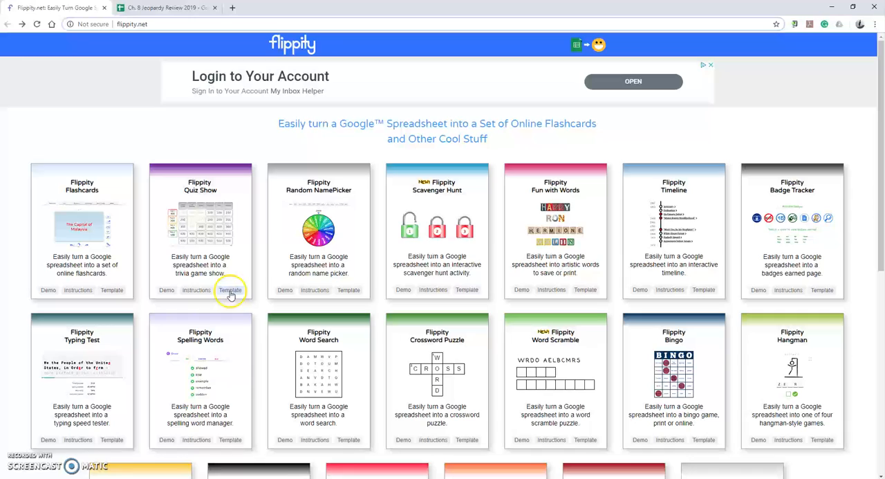
Copy the Quiz Show template and inspect cells like the La Paz, Bolivia answer.
{"action": "left_click", "coordinate": [229, 289]}
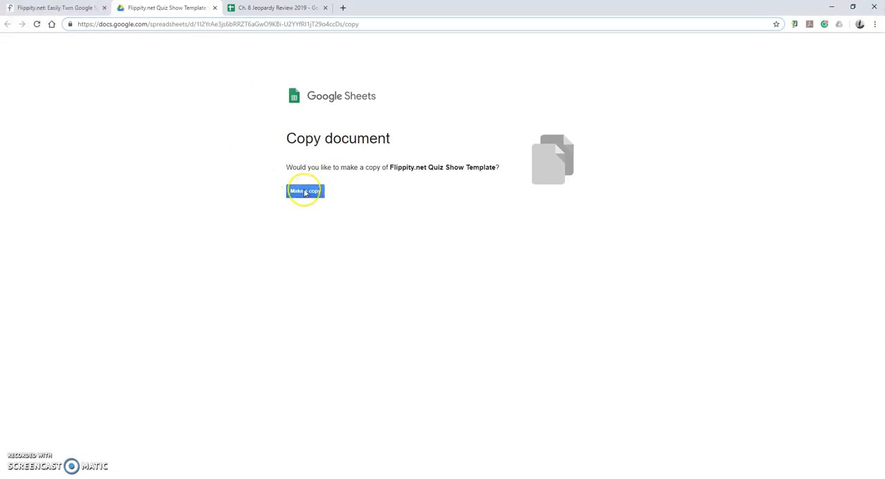
{"action": "left_click", "coordinate": [305, 191]}
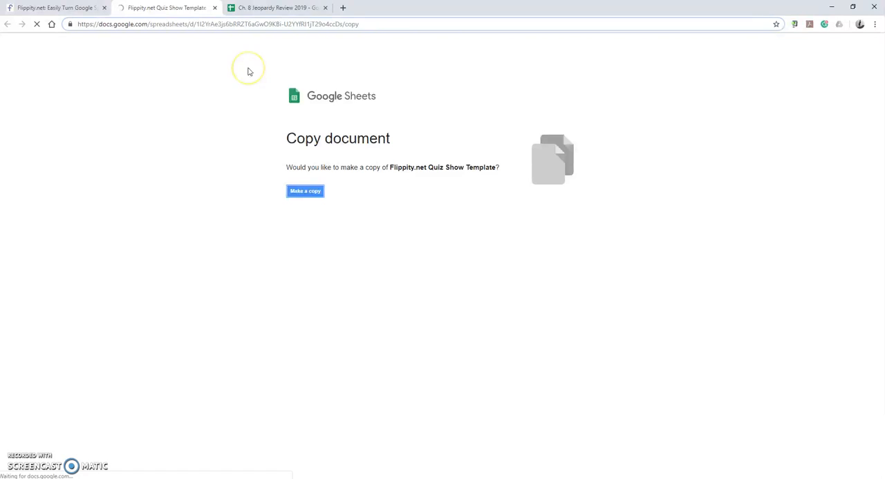
{"action": "left_click", "coordinate": [305, 190]}
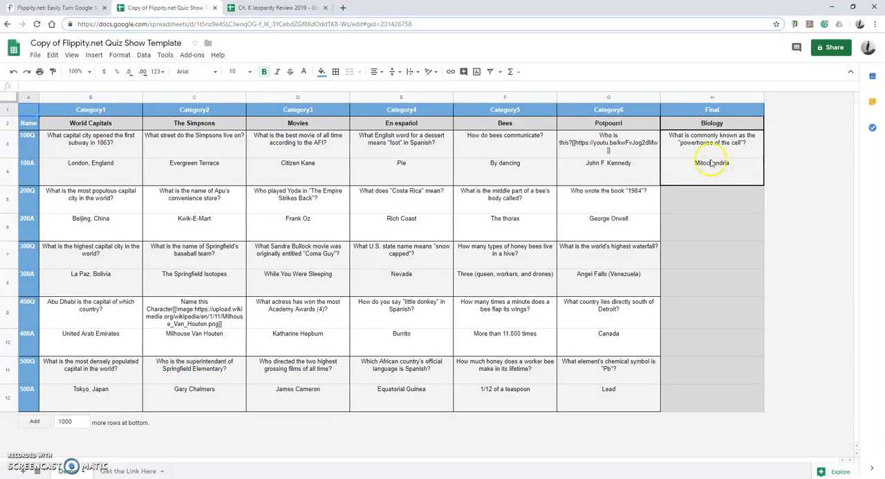
{"action": "left_click", "coordinate": [90, 388]}
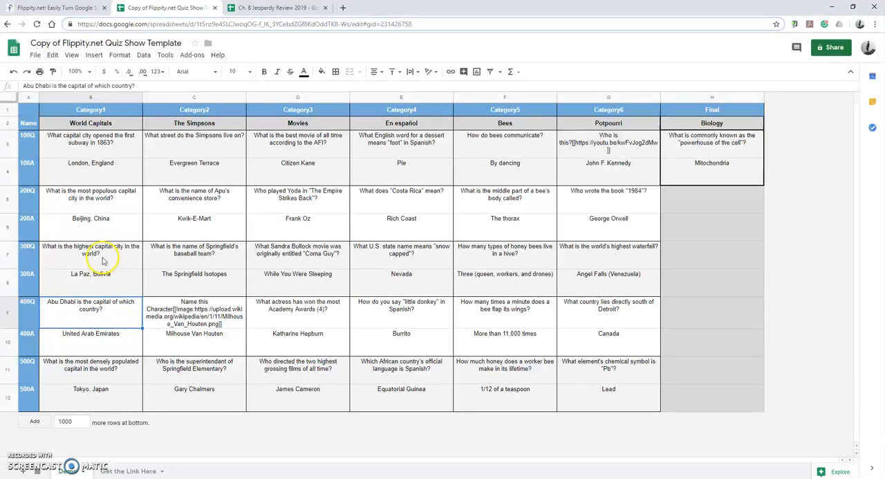
{"action": "left_click", "coordinate": [90, 273]}
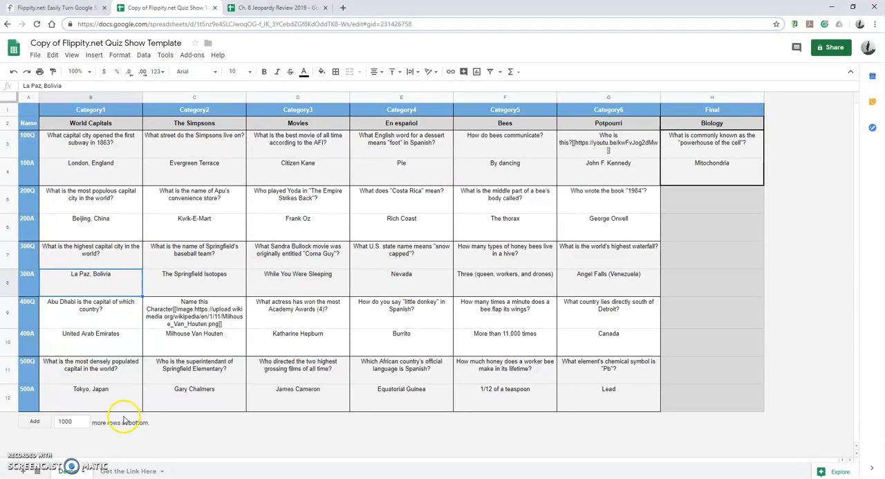
{"action": "mouse_move", "coordinate": [123, 217]}
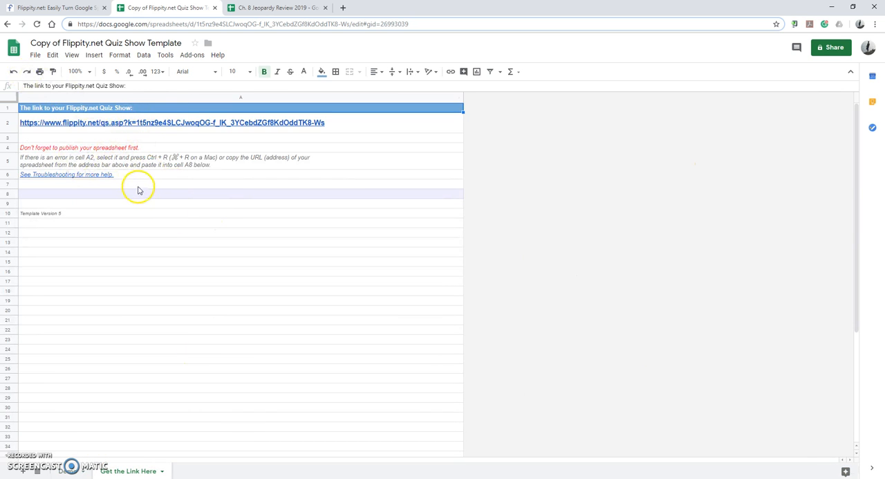
{"action": "mouse_move", "coordinate": [271, 58]}
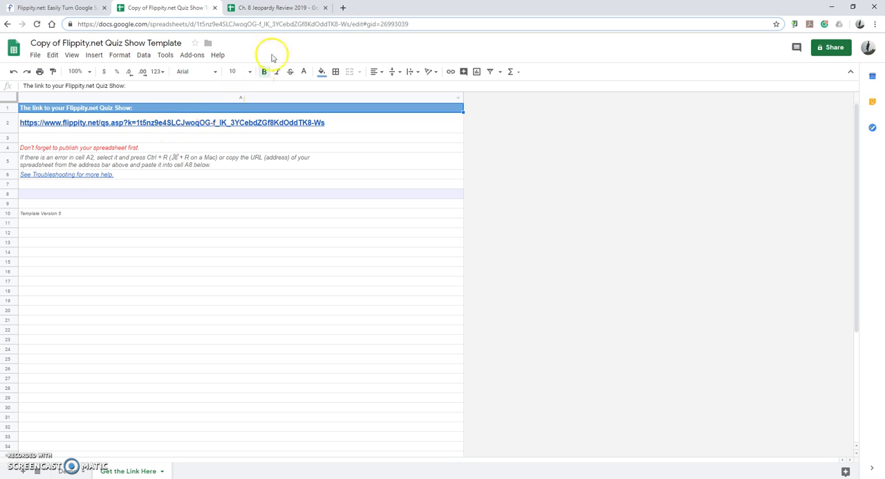
View the Ch. 8 Jeopardy Review 2019 spreadsheet, then return to the flippity.net gallery.
{"action": "left_click", "coordinate": [276, 8]}
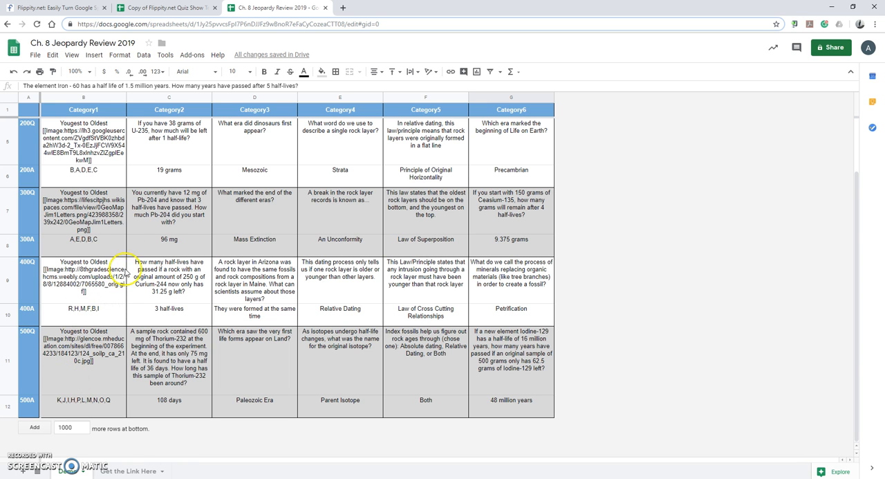
{"action": "left_click", "coordinate": [56, 8]}
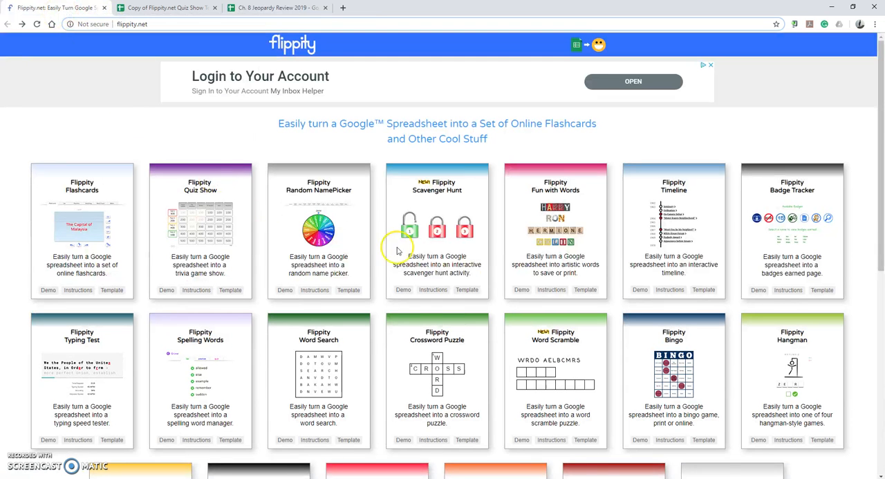
{"action": "scroll", "scroll_direction": "down", "scroll_amount": 3}
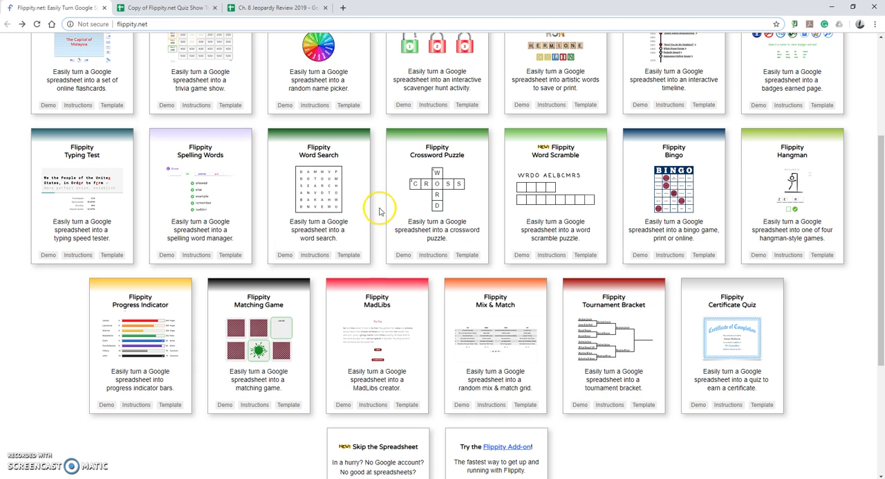
{"action": "mouse_move", "coordinate": [803, 278]}
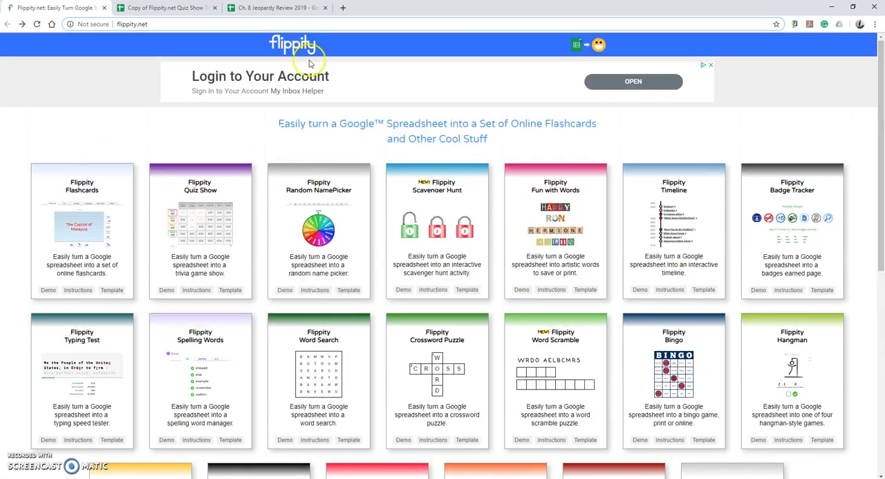
{"action": "left_click", "coordinate": [277, 8]}
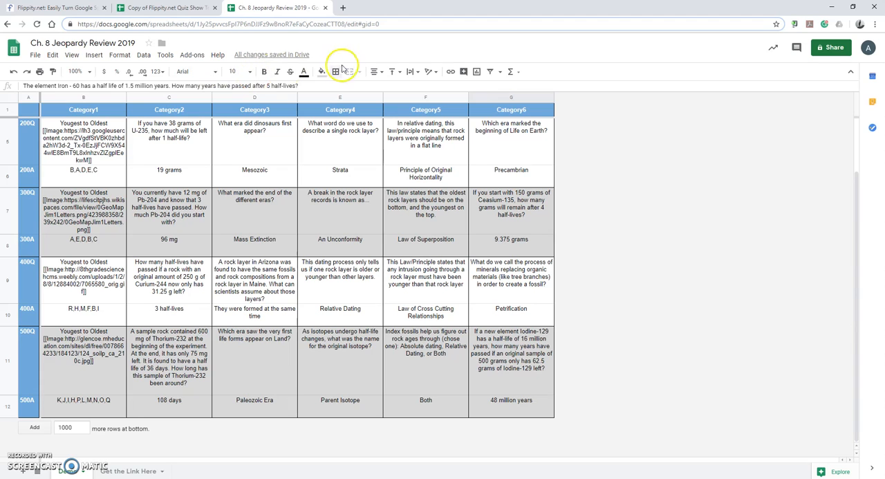
{"action": "left_click", "coordinate": [55, 8]}
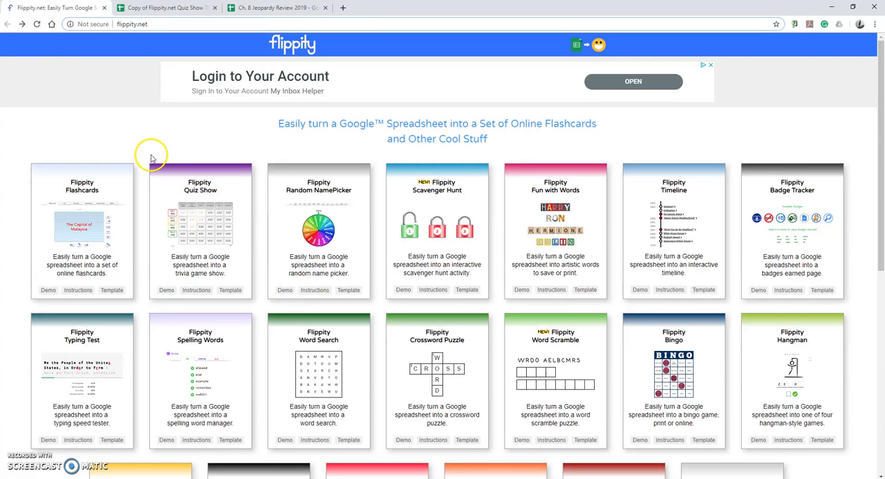
{"action": "mouse_move", "coordinate": [136, 166]}
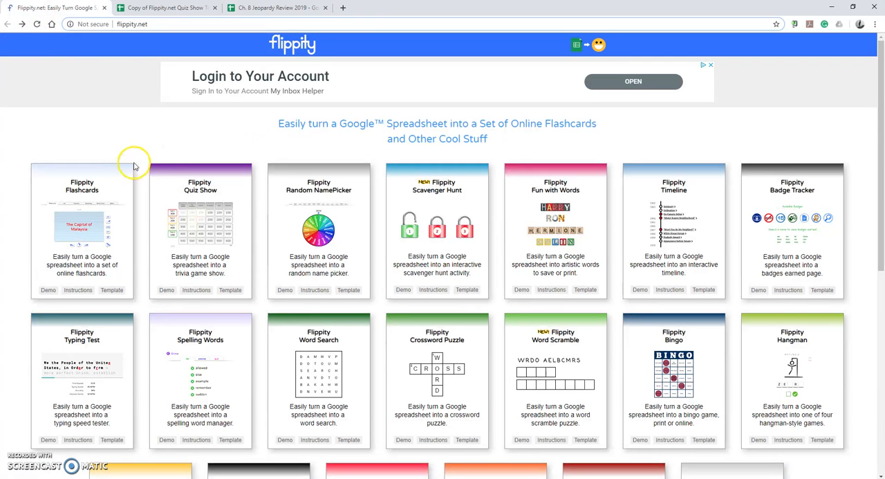
{"action": "mouse_move", "coordinate": [153, 133]}
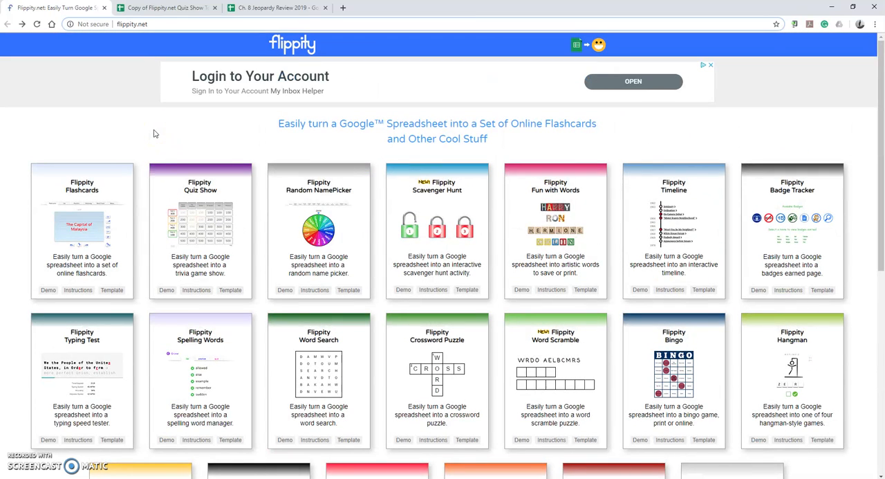